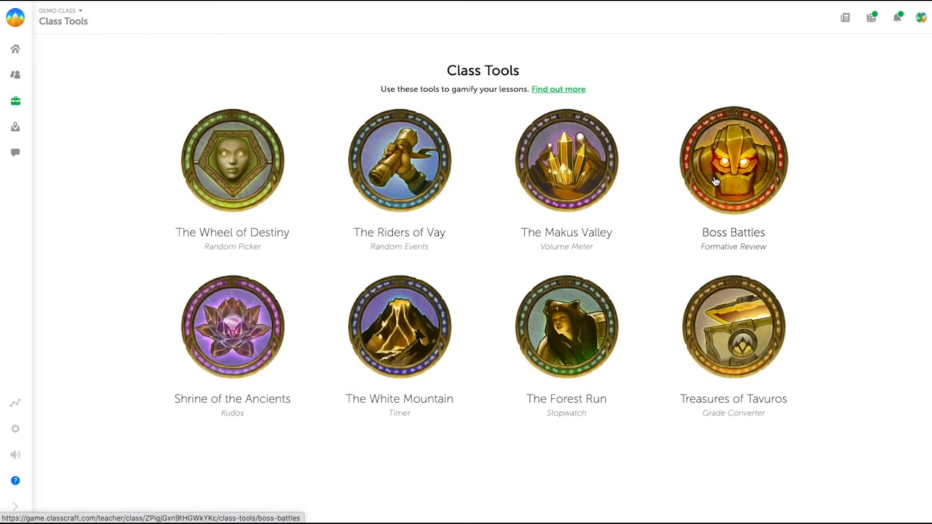
Step: Start a demo Classcraft Challenge boss battle against randomly chosen students
click(733, 162)
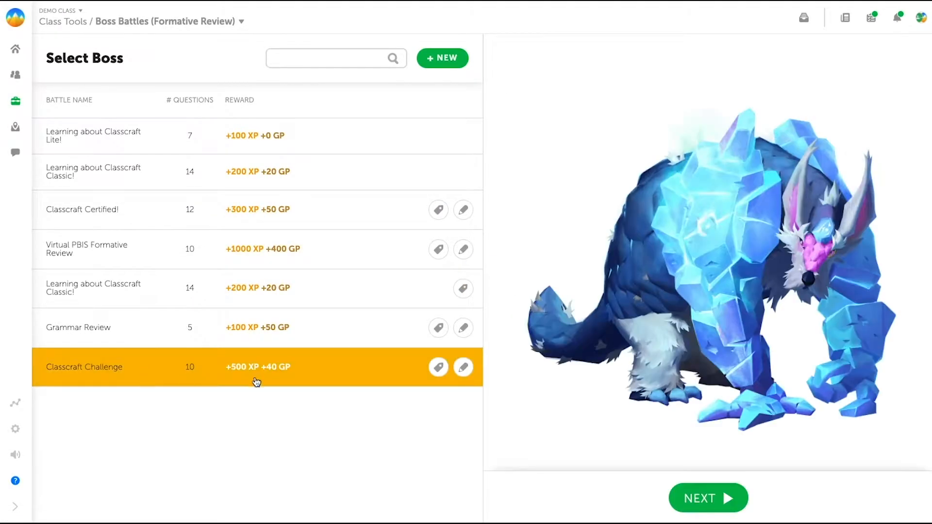
click(707, 498)
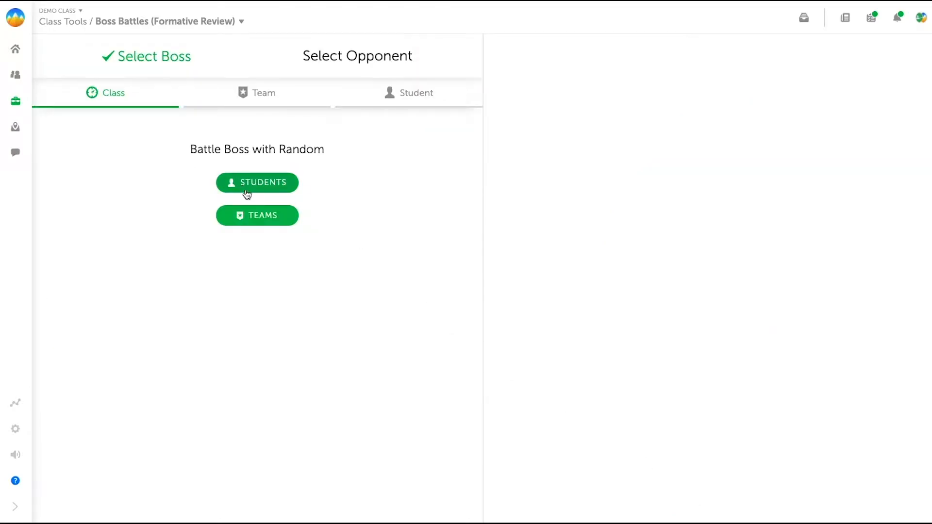
click(257, 183)
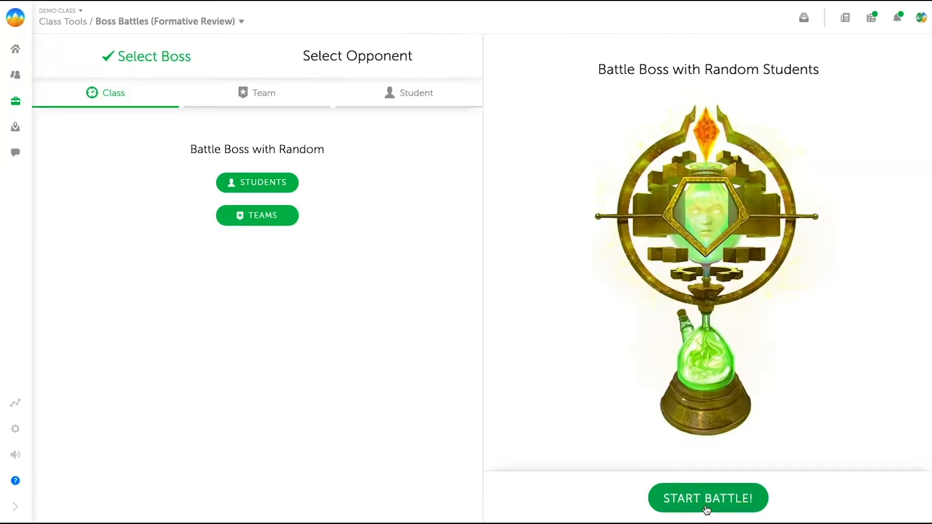
click(708, 498)
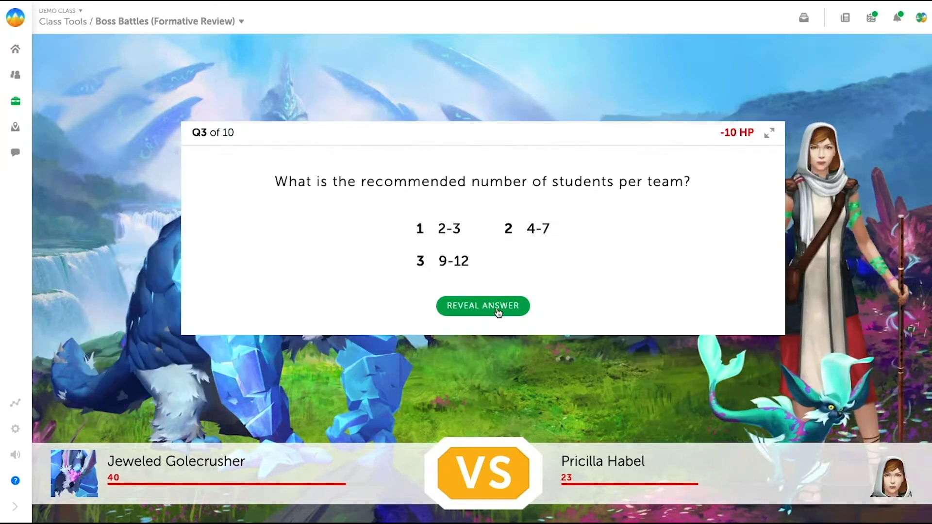
Step: Reveal question 3's answer, then return to the Boss Battles list via Class Tools
click(482, 305)
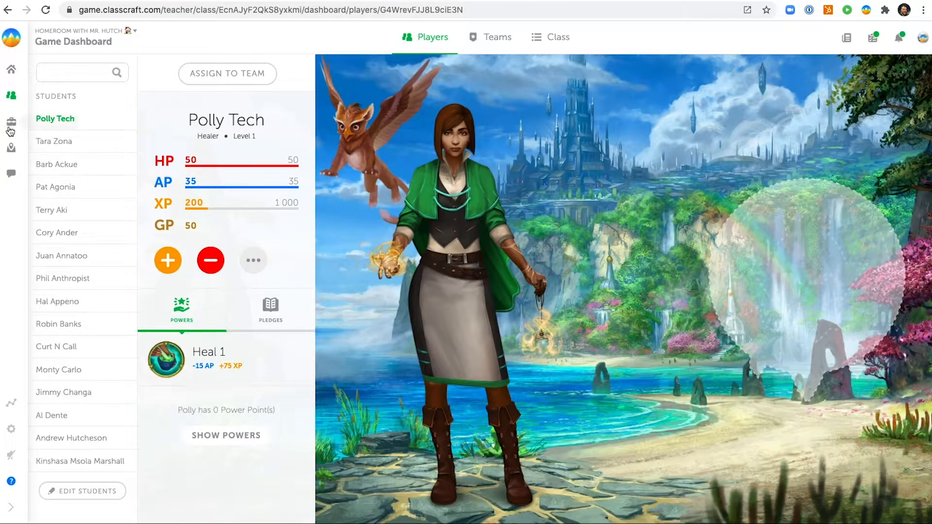
click(10, 122)
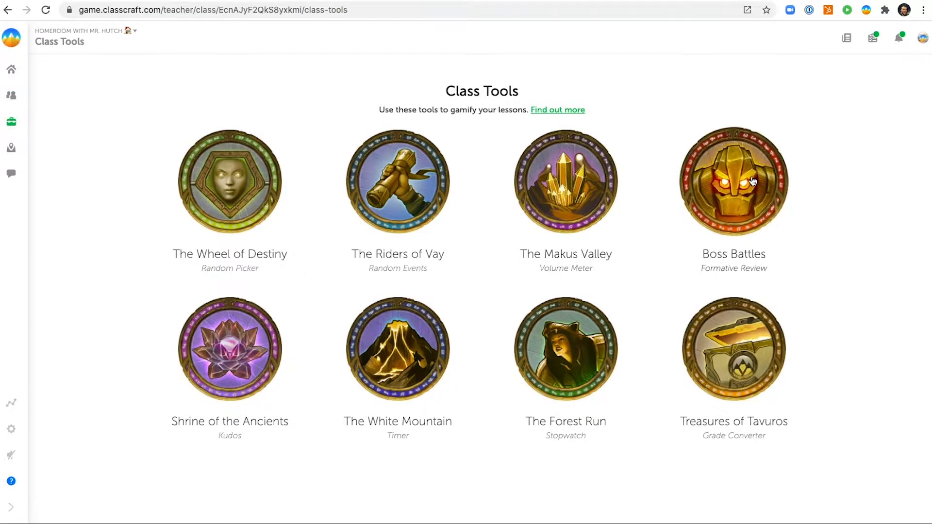
click(733, 181)
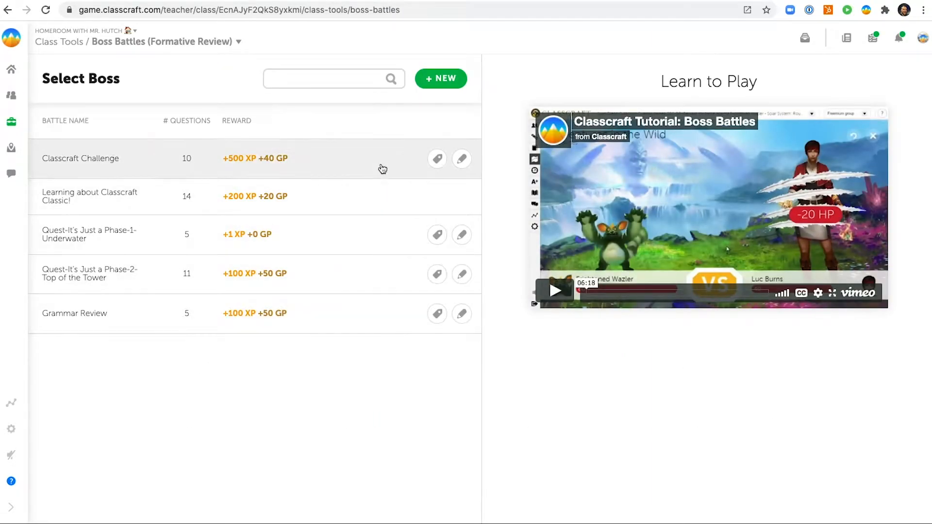
Step: Create a new boss battle named 'States of Matter' with 100 Boss HP
click(439, 77)
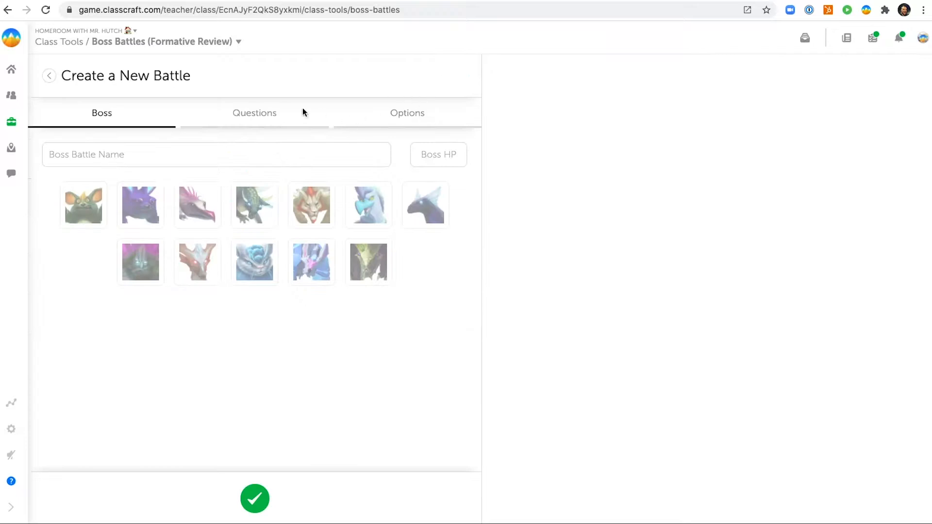
text(States of Matter)
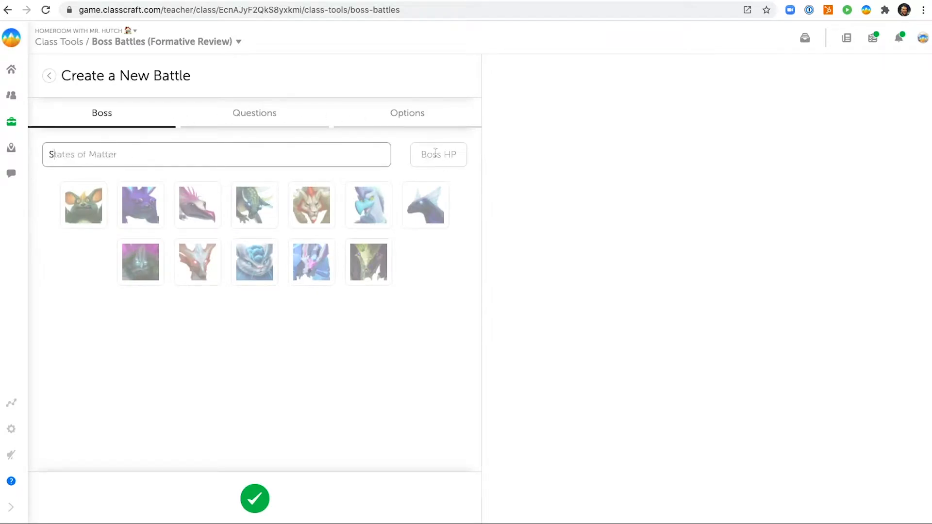
text(100)
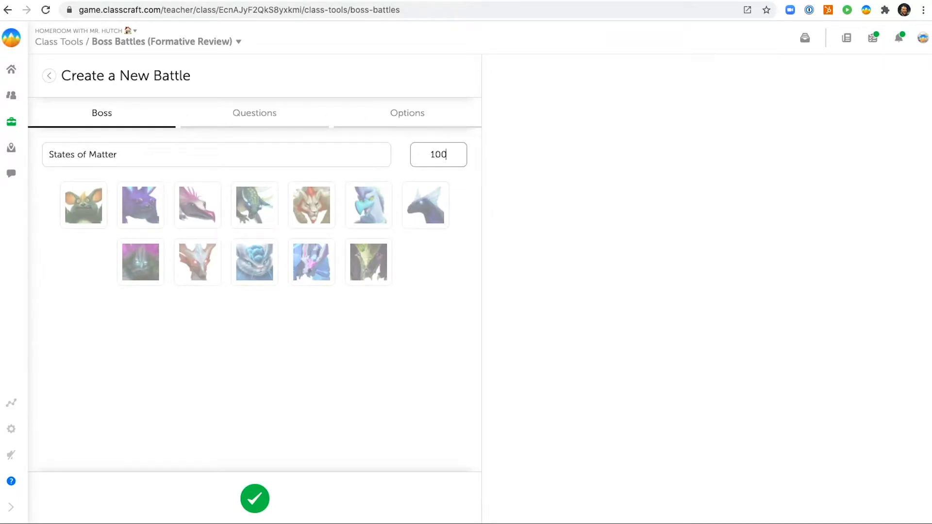
click(312, 262)
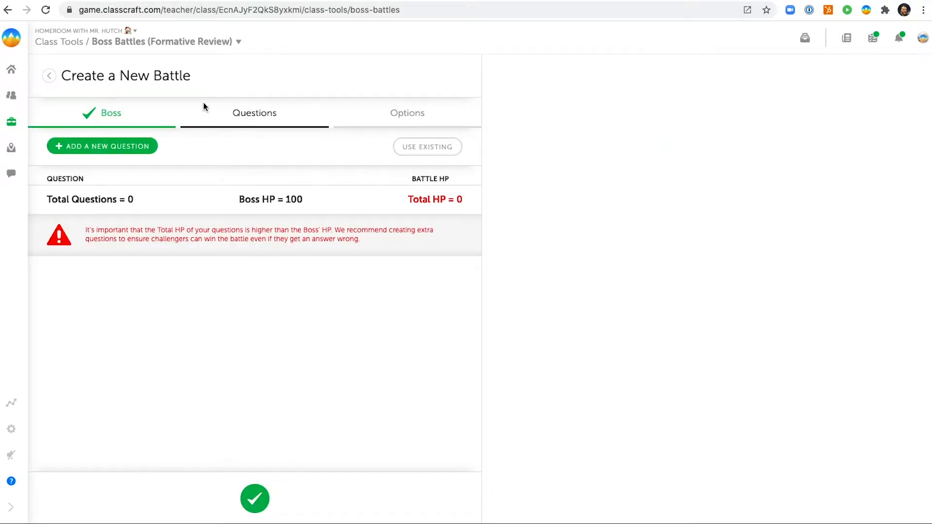
Step: Save the question 'Which state of matter is found in the Sun?' answered Plasma, tagged states
click(101, 146)
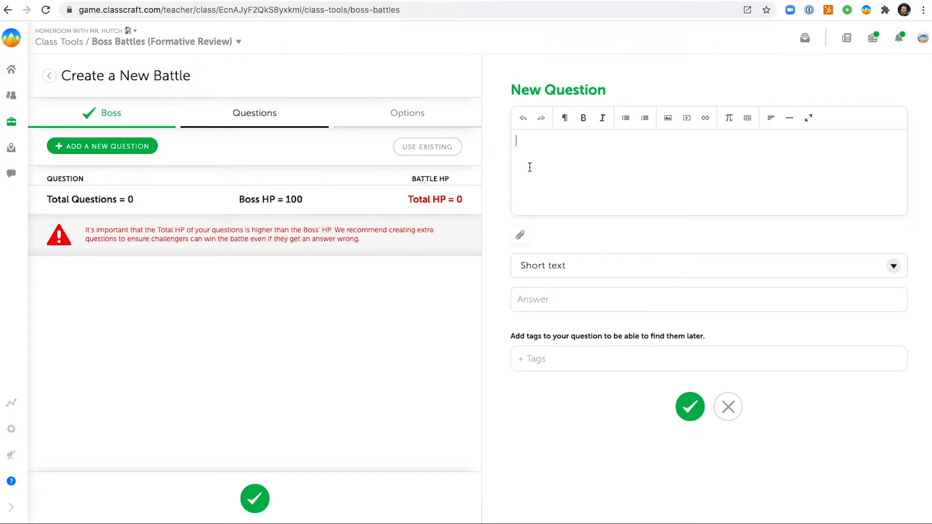
text(Plasma)
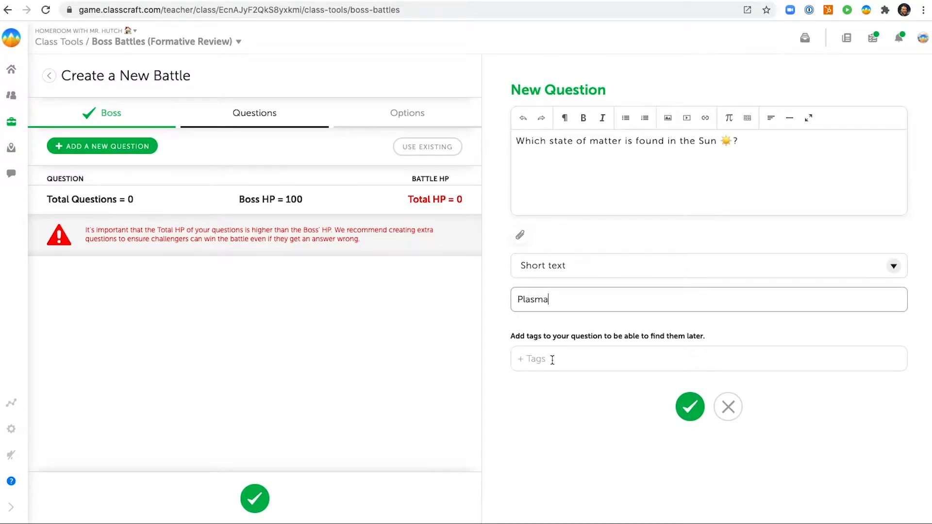
text(states)
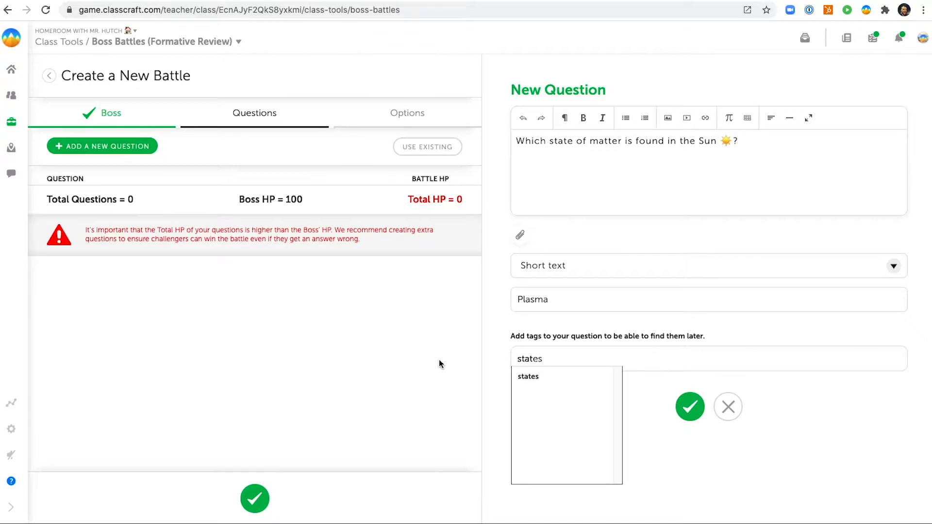
click(527, 376)
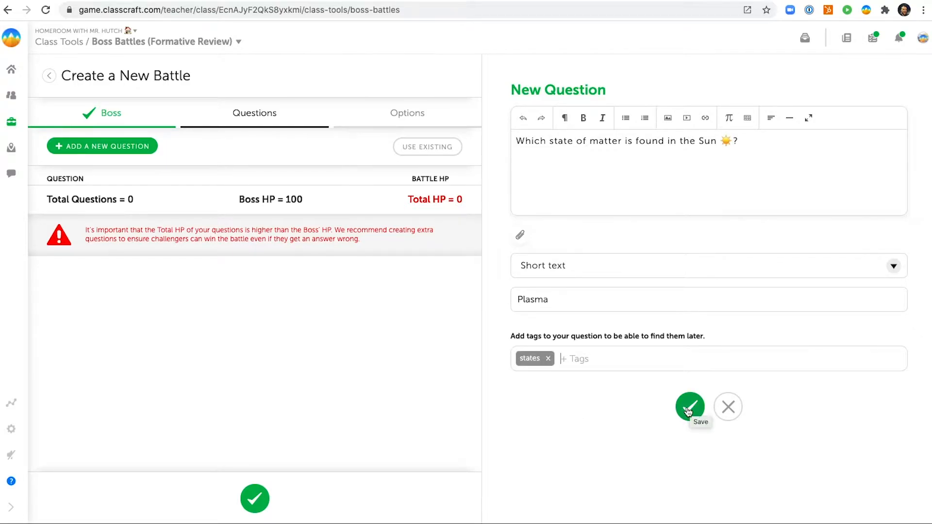
click(689, 405)
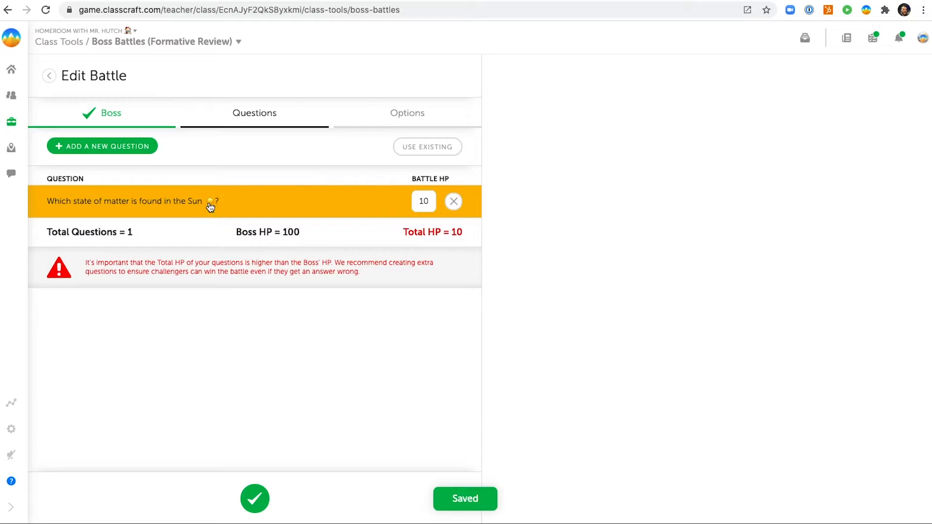
Step: Save a multiple-choice Sun question with Plasma correct over solid and liquid, tagged states
click(125, 201)
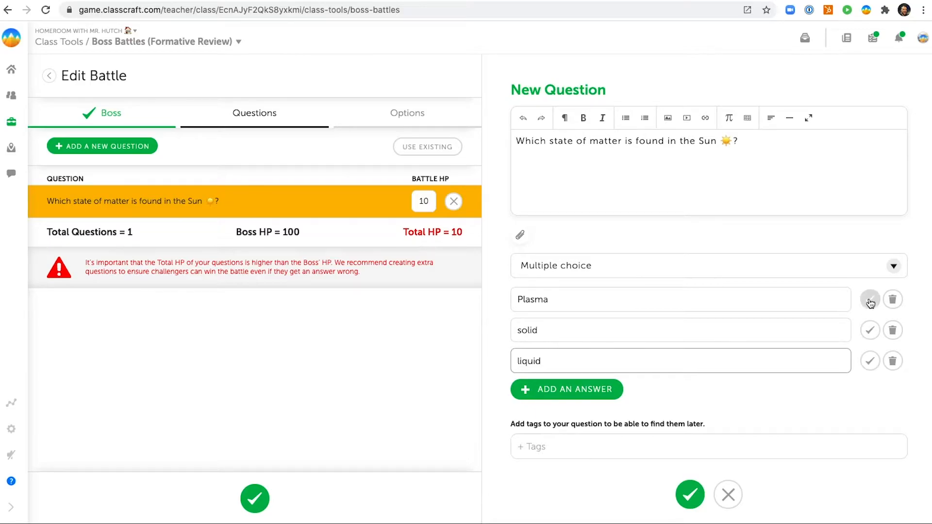
click(869, 299)
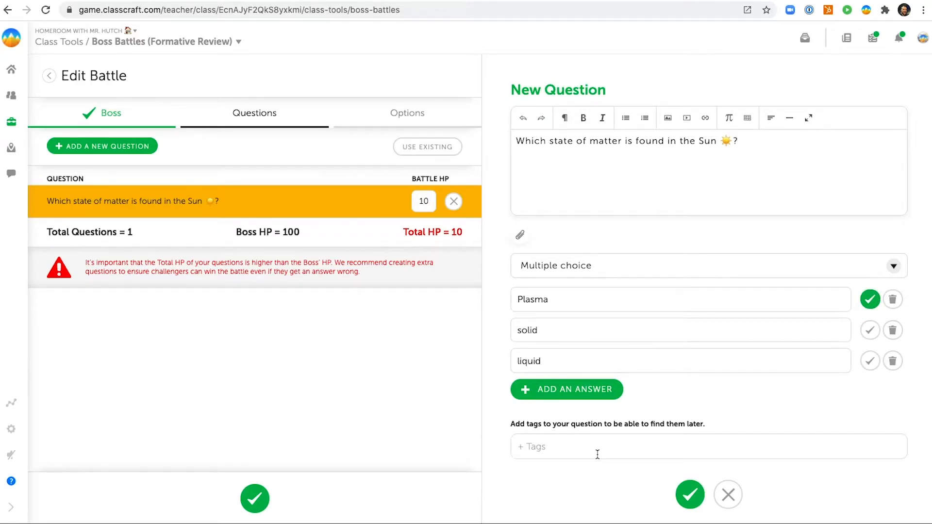
text(states)
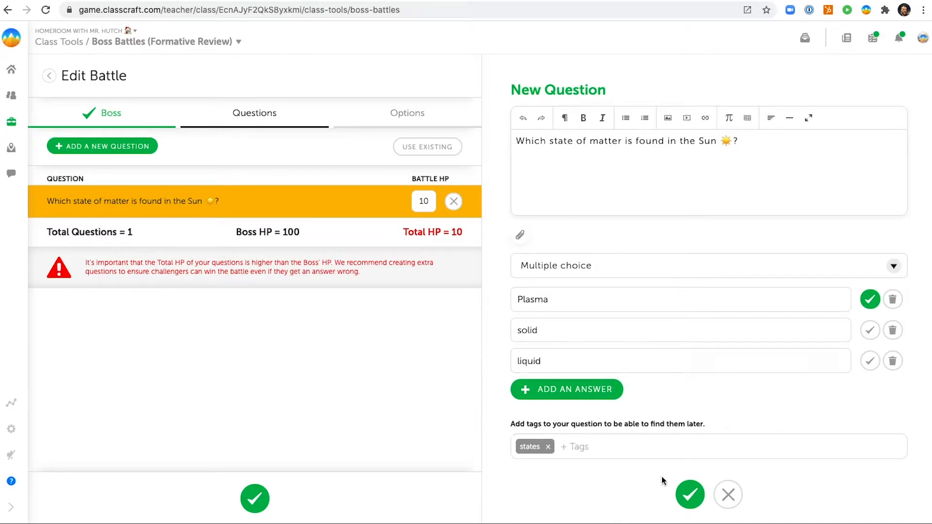
click(689, 494)
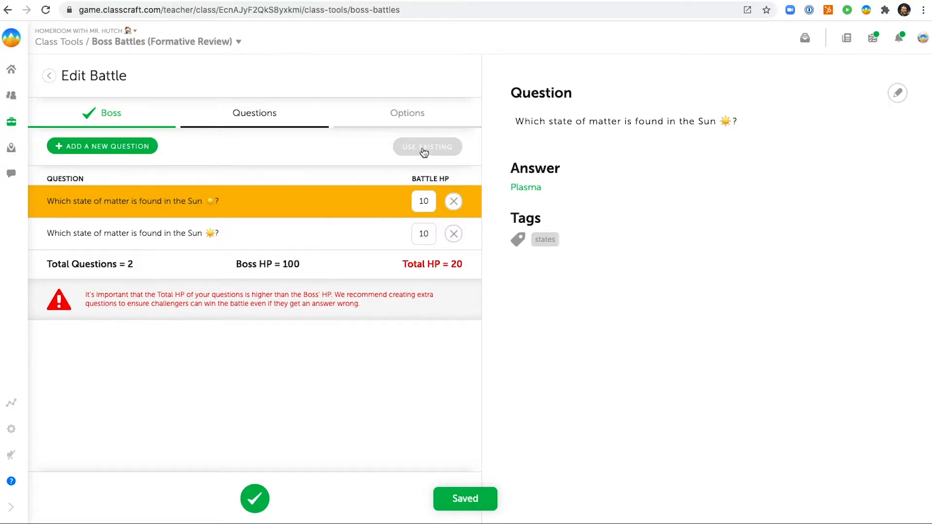
Step: Add twelve 'states'-tagged Question Bank questions, reaching 14 questions and 140 HP
click(426, 146)
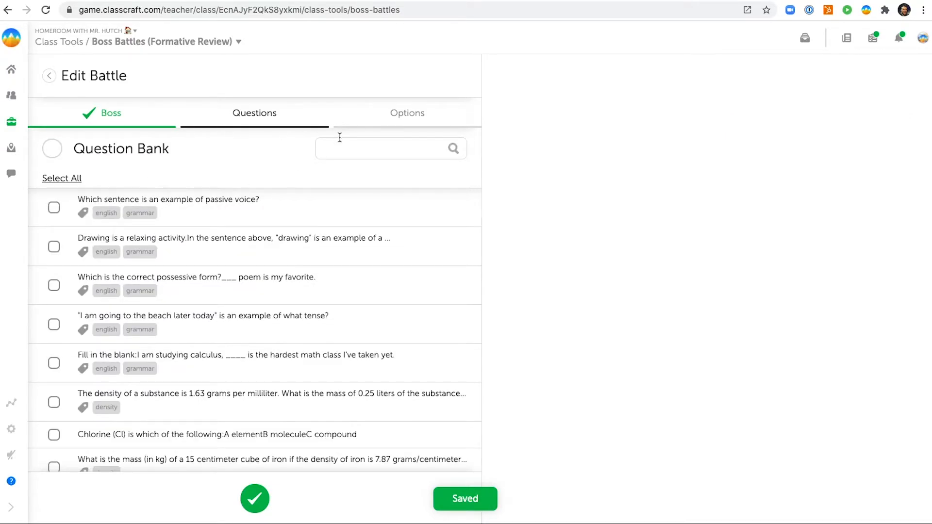
text(states)
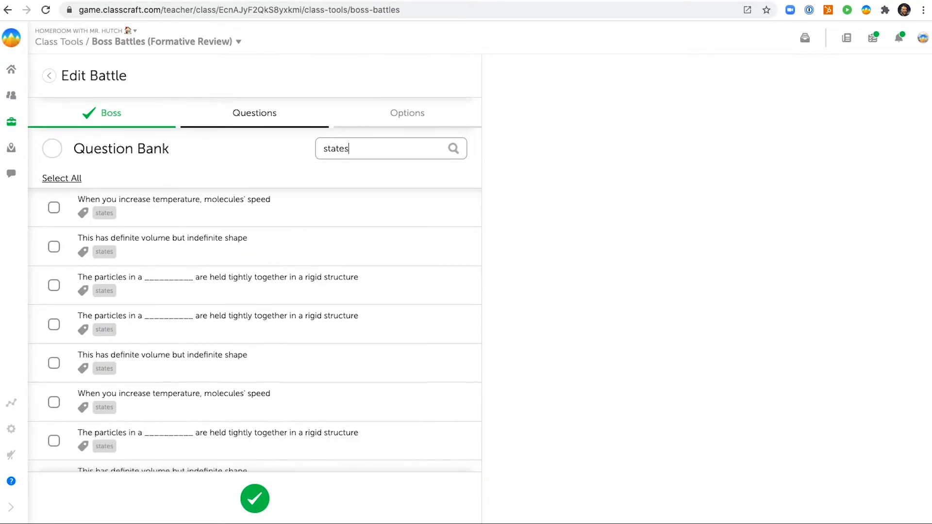
click(54, 207)
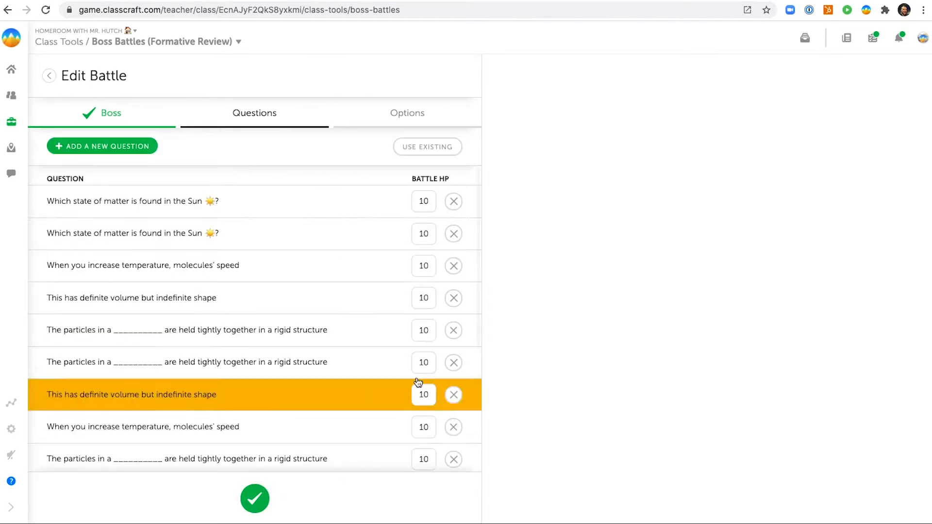
scroll(down, 3)
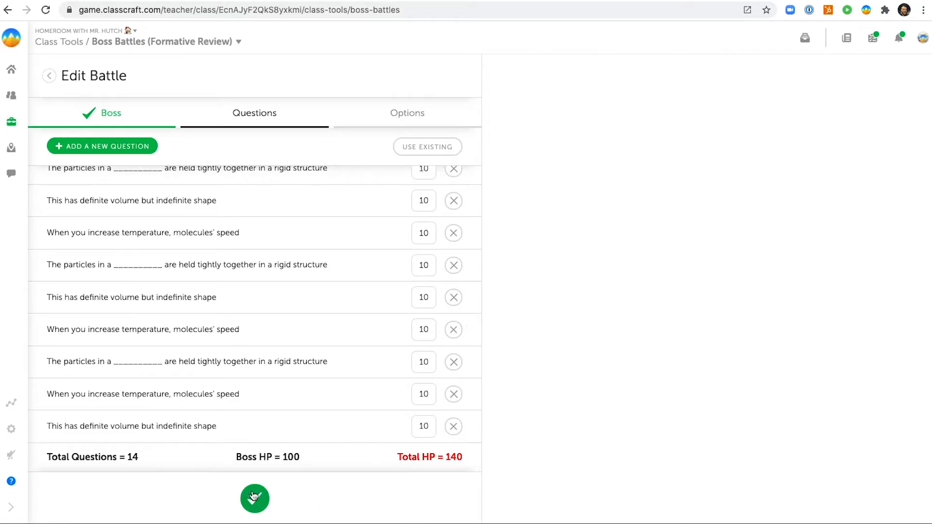
Step: Set rewards to 100 XP and 25 GP, disable critical hits and misses, and save
click(254, 498)
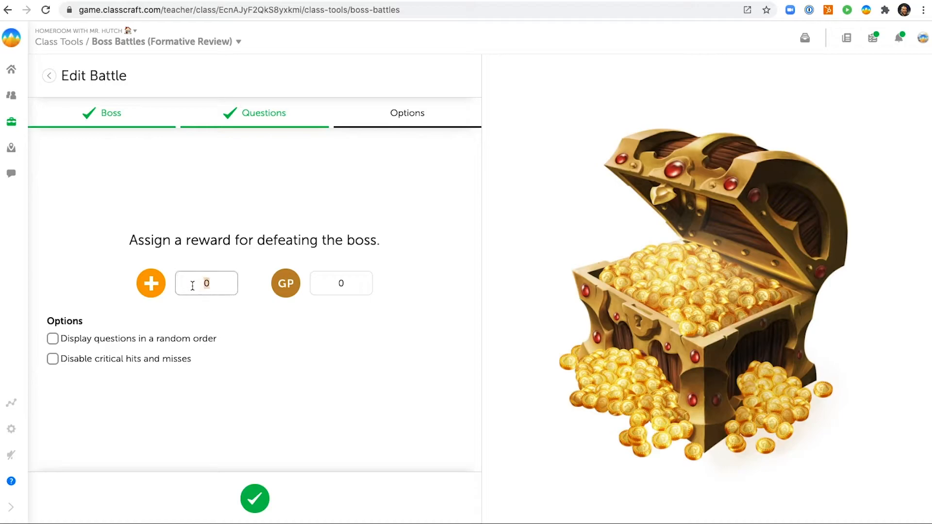
text(25)
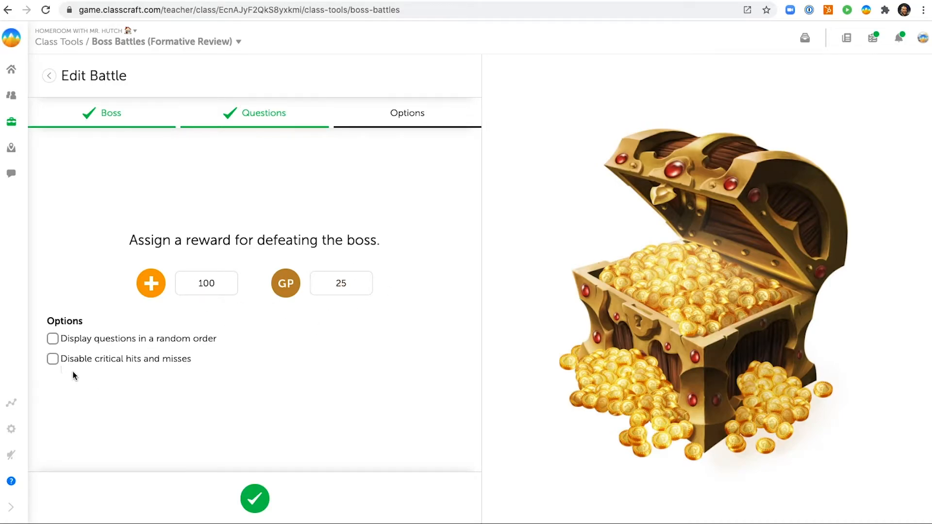
click(52, 359)
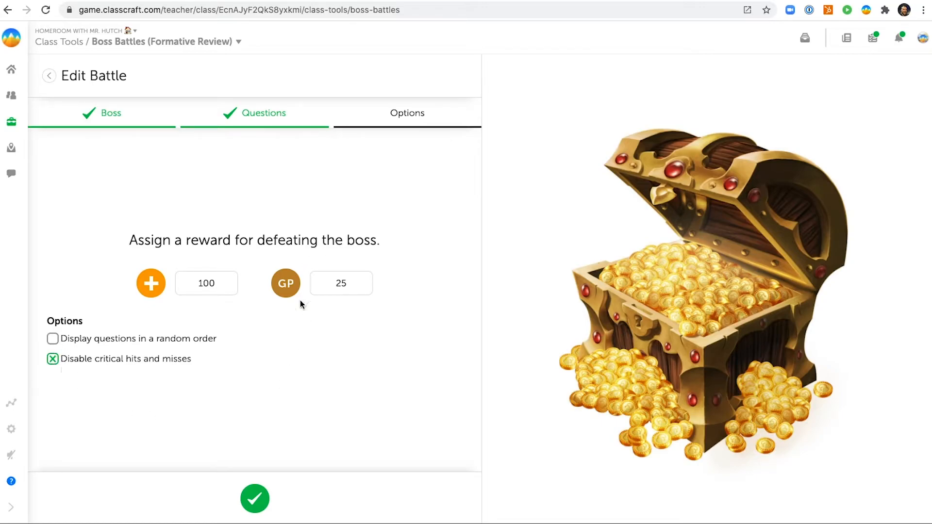
click(255, 498)
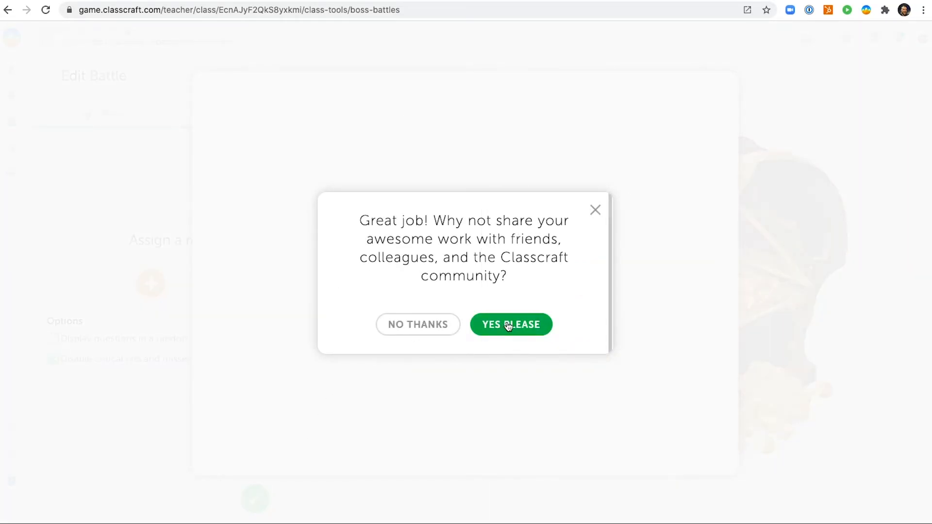
Step: Share the States of Matter battle, accept the terms, and copy its share link
click(510, 325)
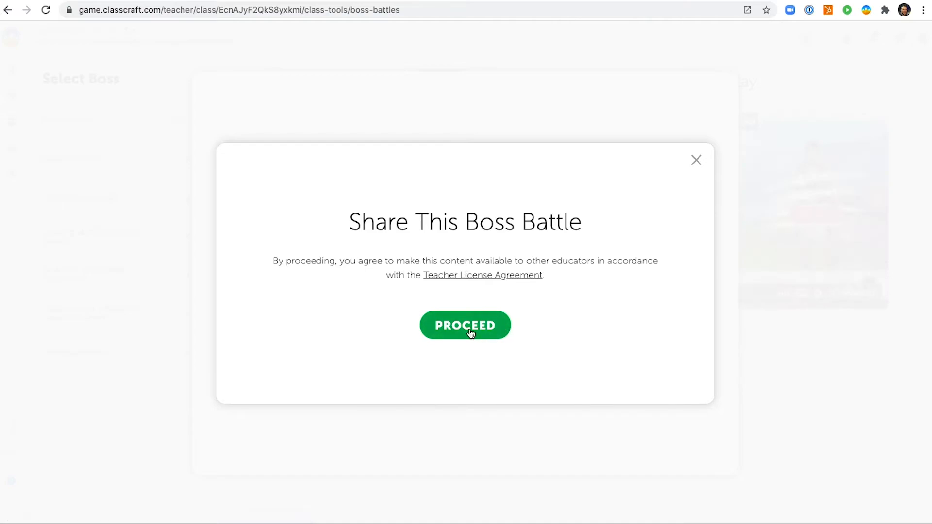
click(465, 325)
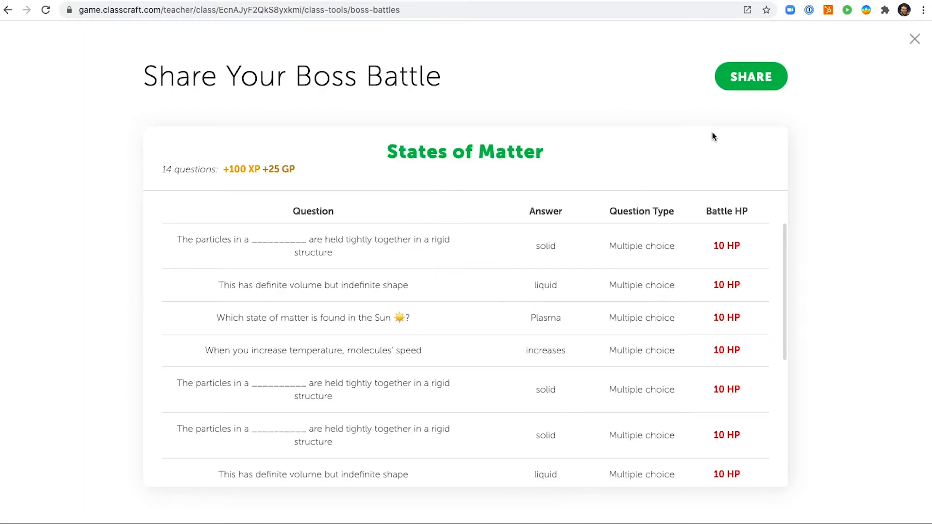
click(750, 76)
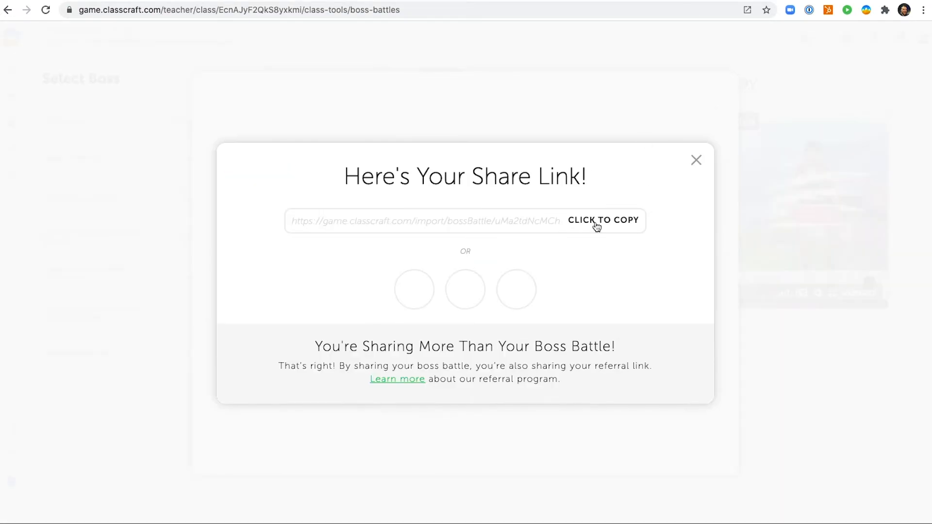
click(603, 220)
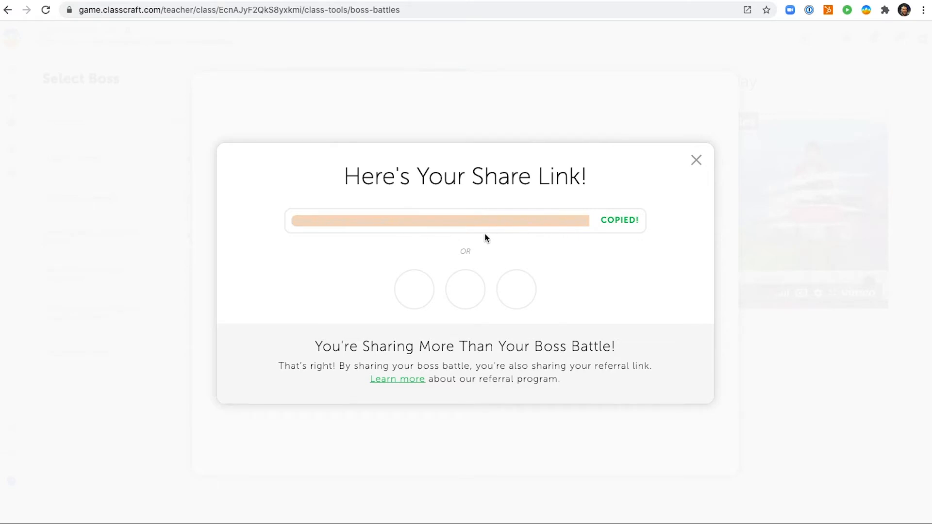
mouse_move(685, 286)
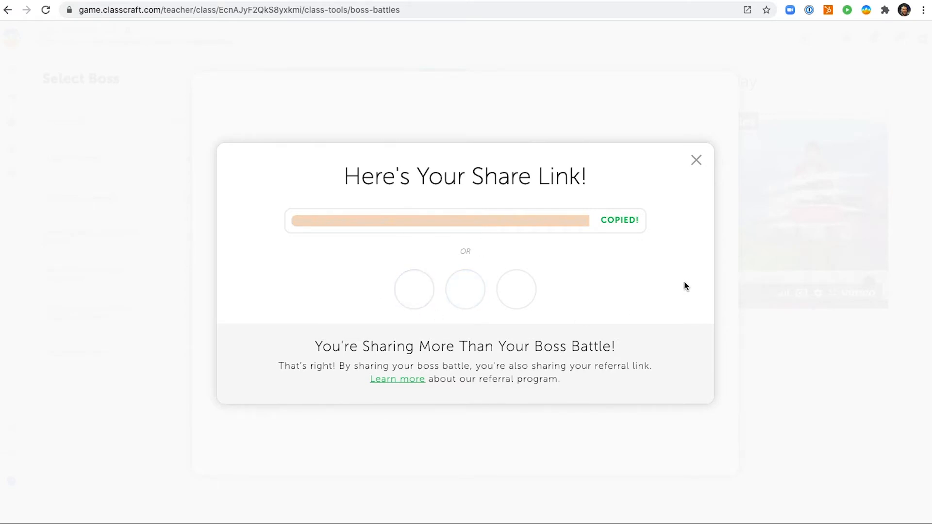
click(697, 160)
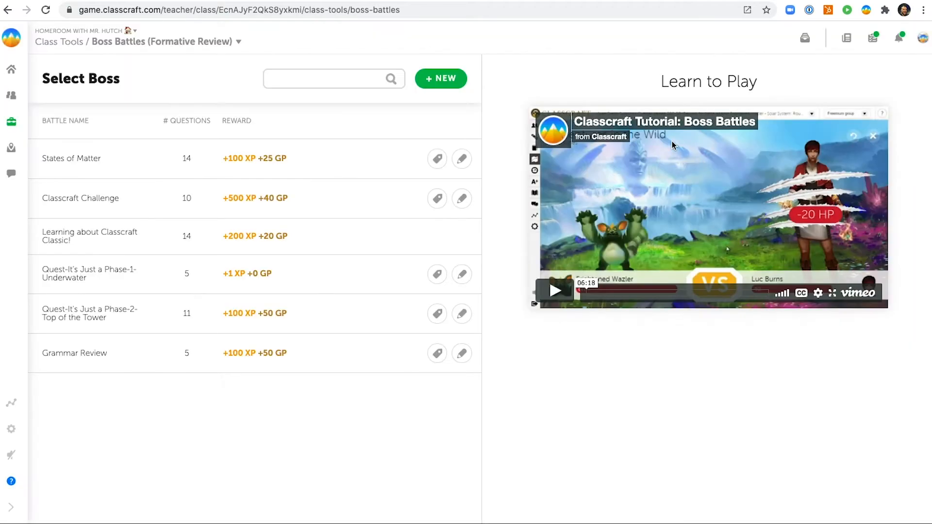
mouse_move(899, 37)
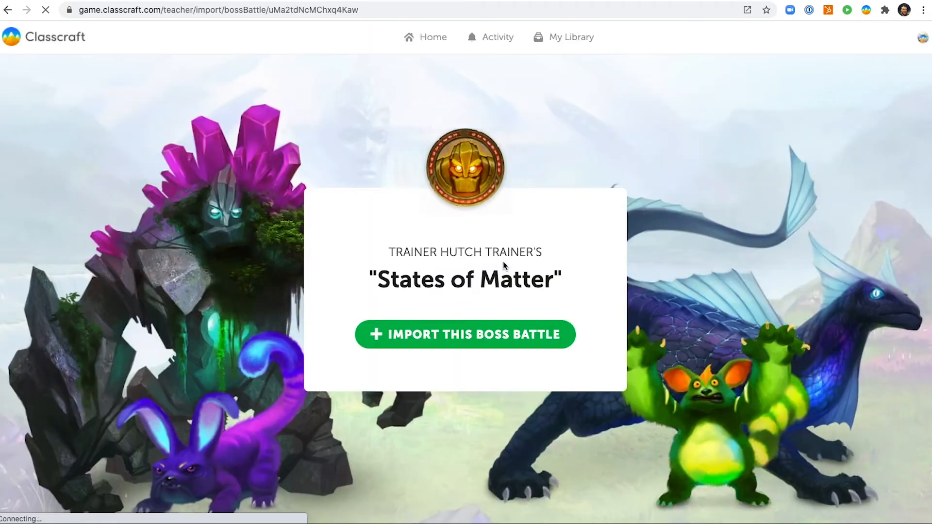
Step: Import the States of Matter battle from the share link and dismiss the success message
click(465, 334)
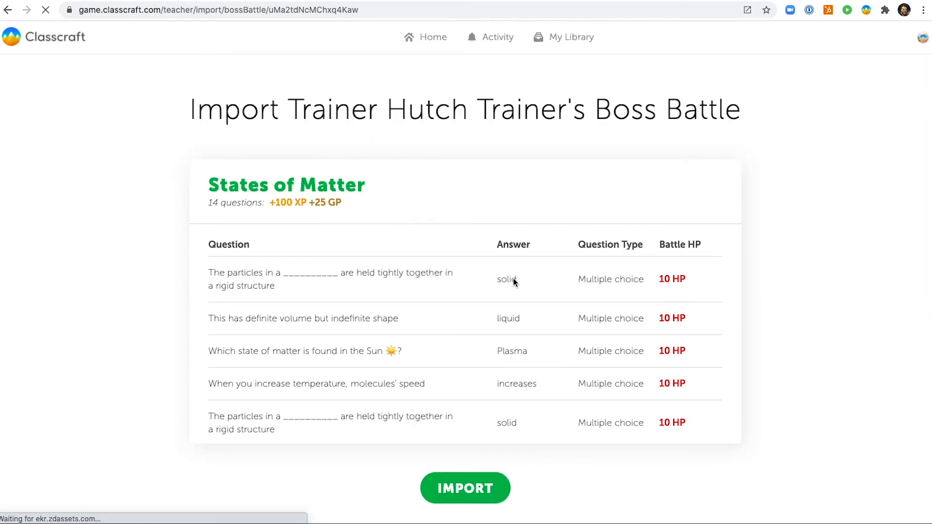
click(465, 488)
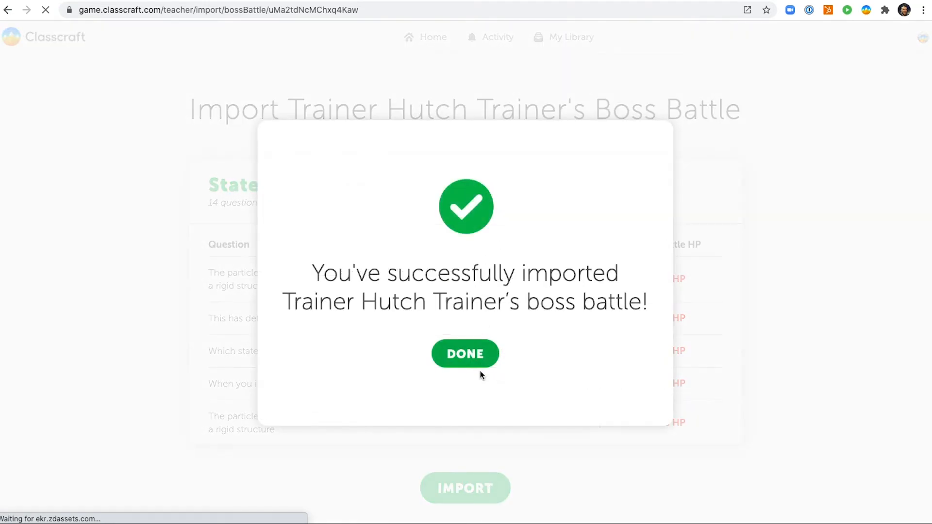
click(465, 354)
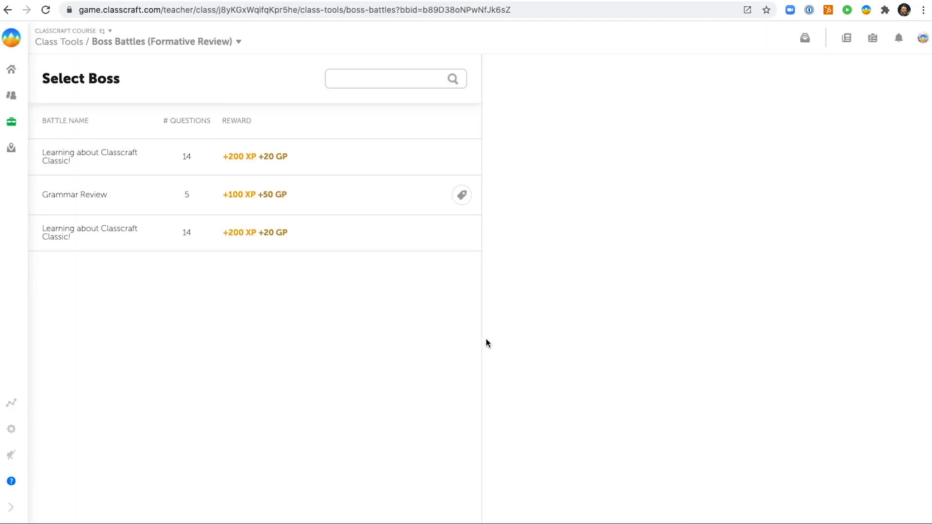
mouse_move(804, 38)
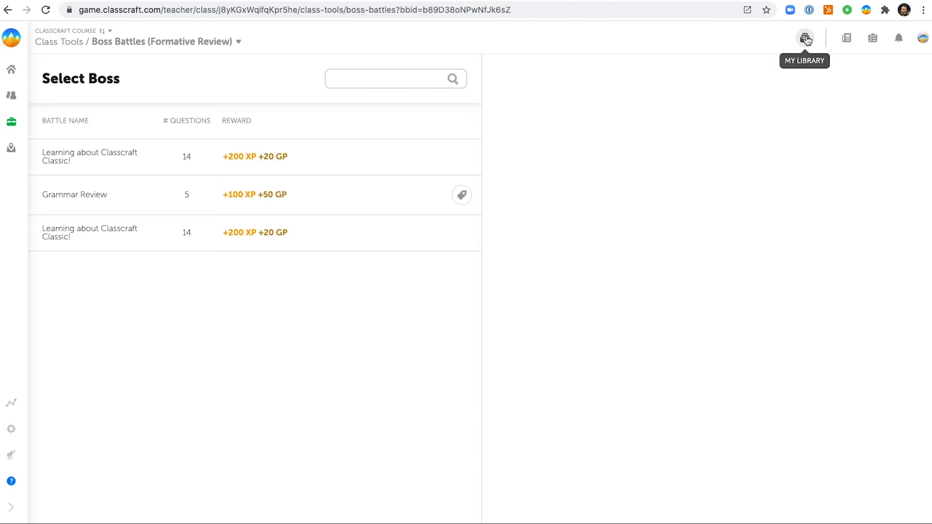
Step: Open My Library to view the boss battles list
click(804, 38)
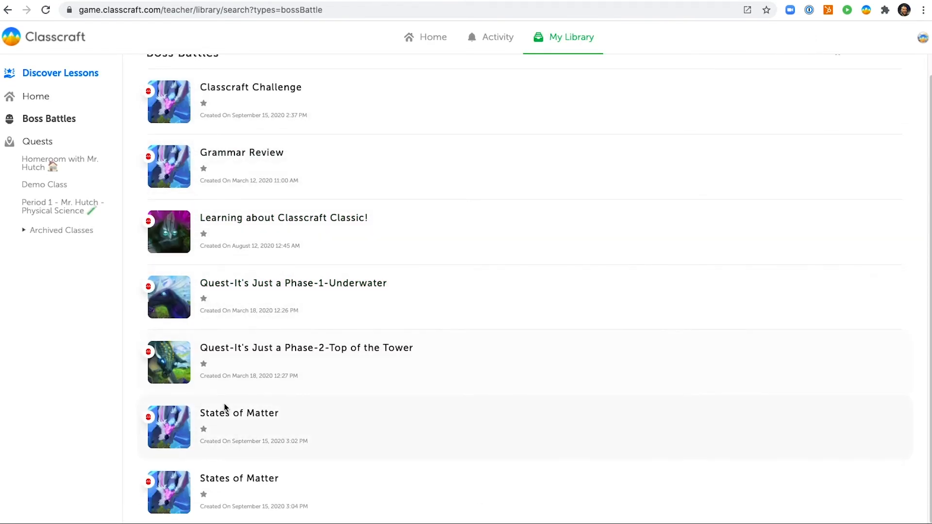
mouse_move(239, 479)
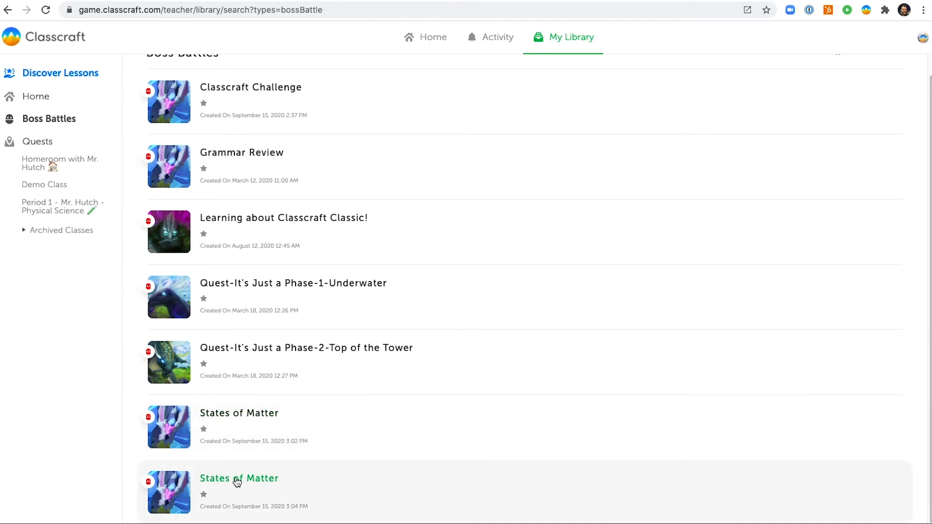
mouse_move(246, 482)
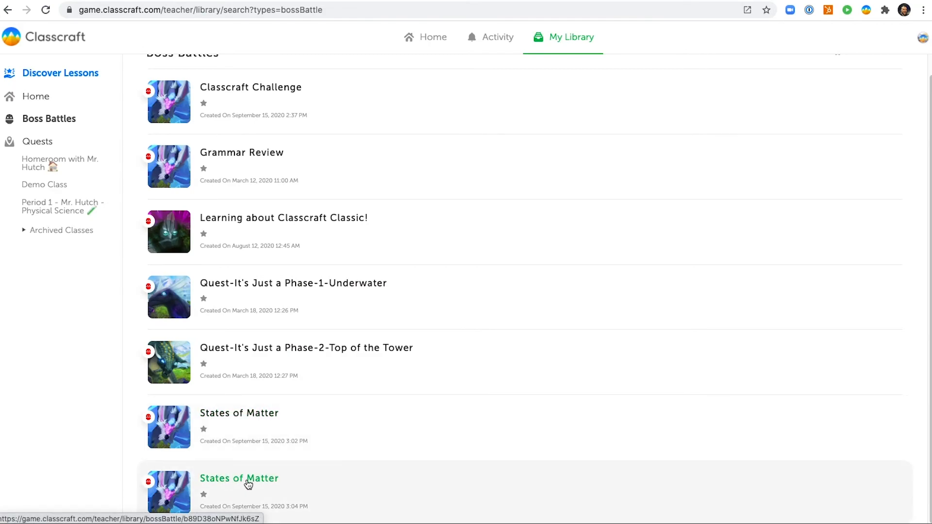